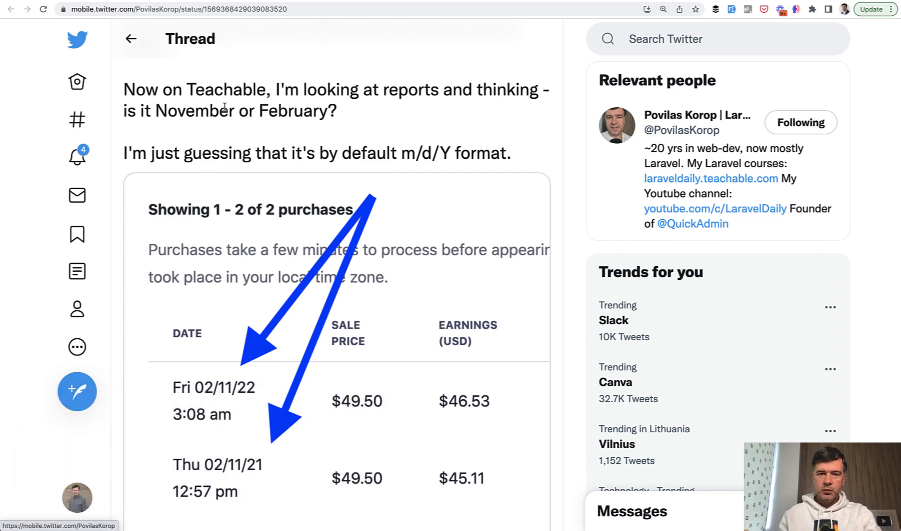
pyautogui.moveTo(323, 85)
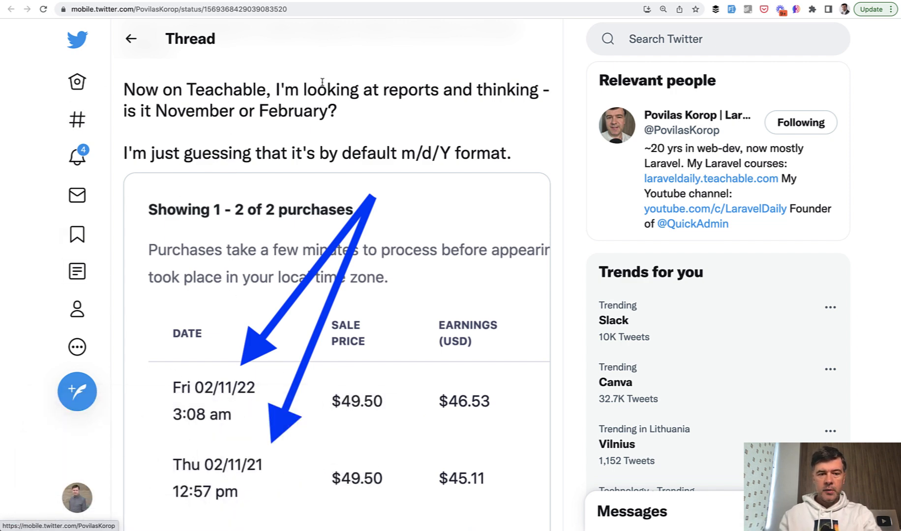
pyautogui.moveTo(288, 111)
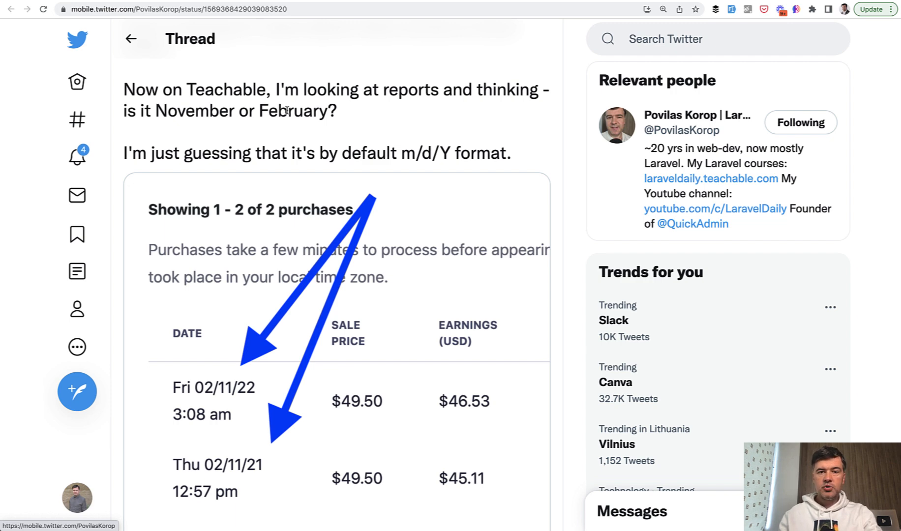
pyautogui.moveTo(283, 138)
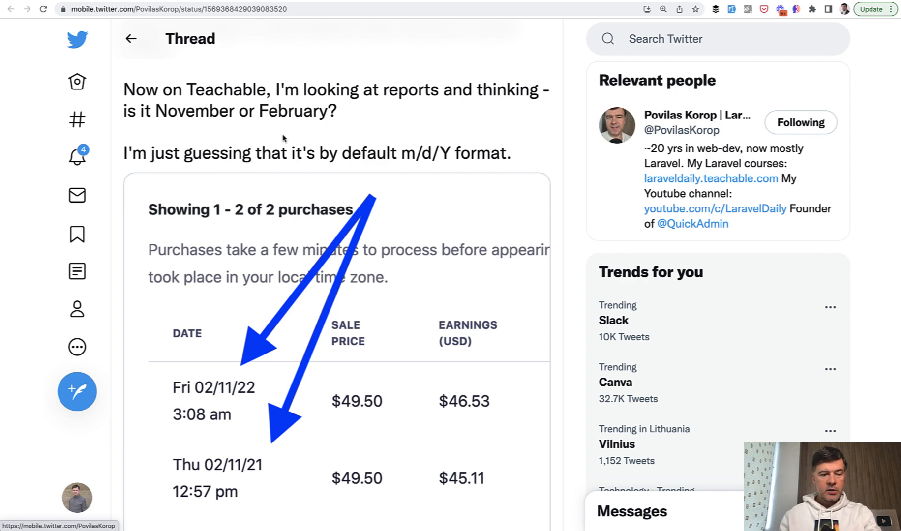
# - Switch to Chrome's /users page showing the Registered At column in month/day/year form
pyautogui.scroll(-3)
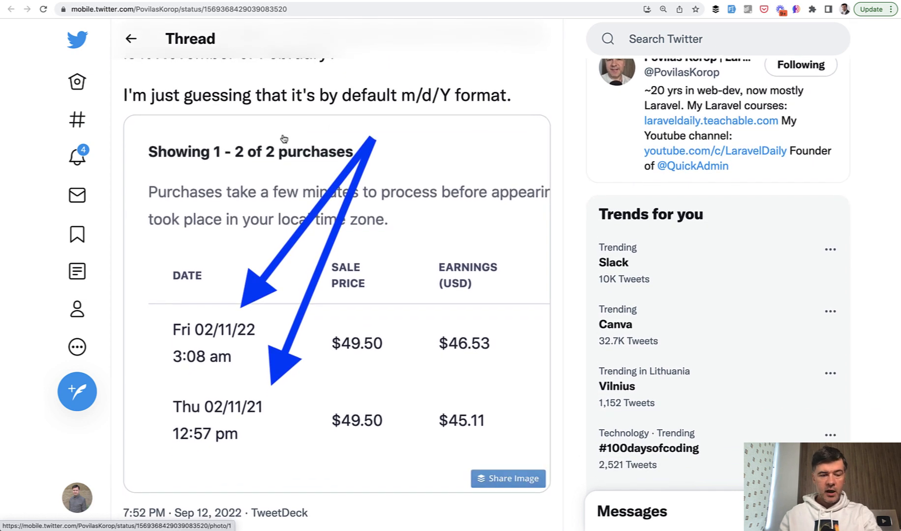
pyautogui.moveTo(321, 345)
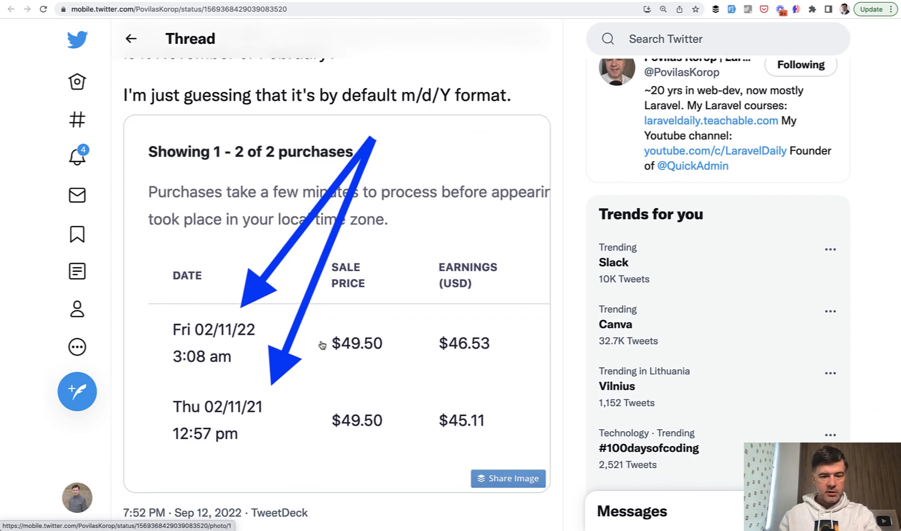
pyautogui.moveTo(297, 372)
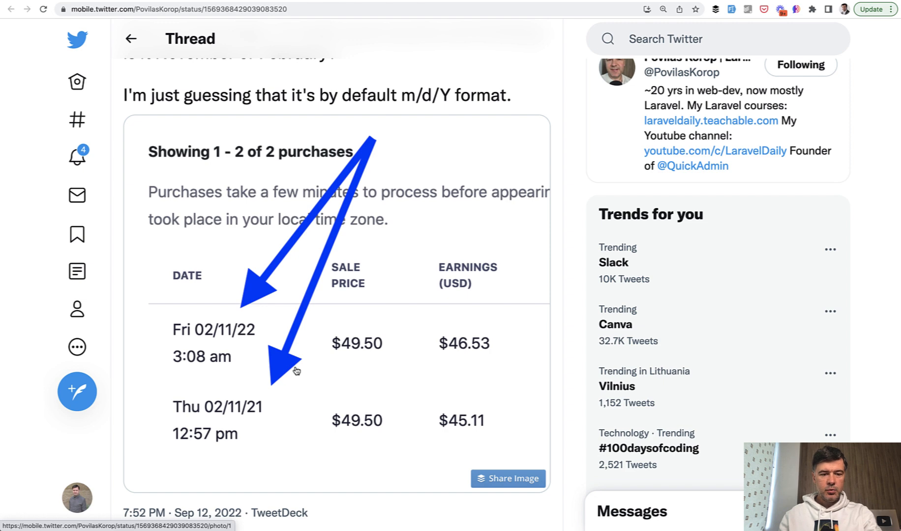
pyautogui.moveTo(275, 382)
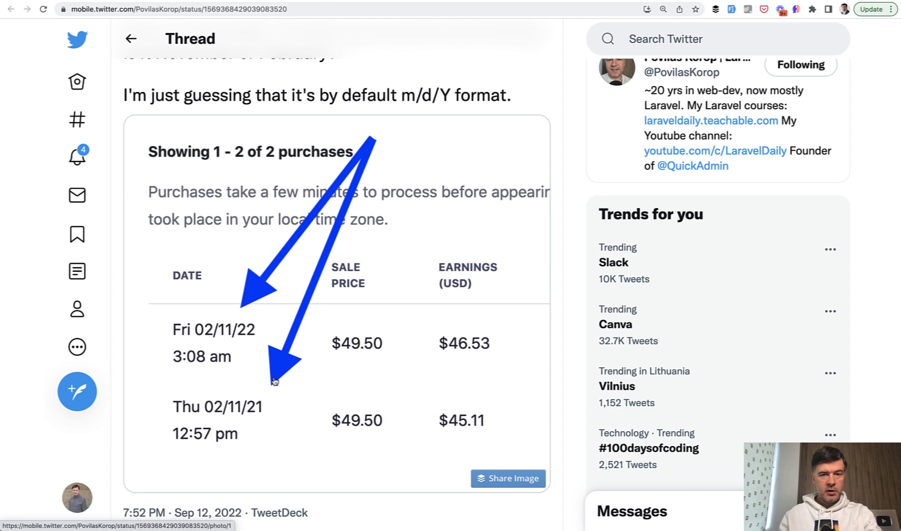
pyautogui.moveTo(225, 338)
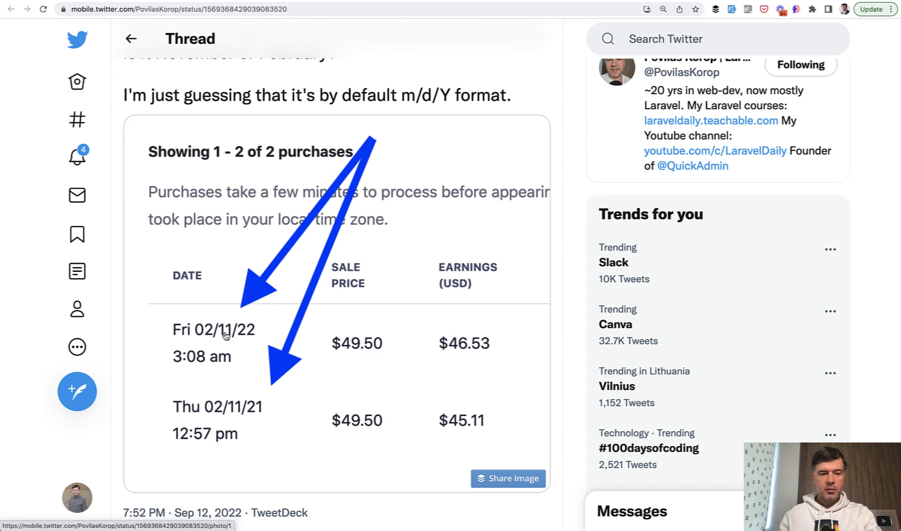
pyautogui.moveTo(268, 335)
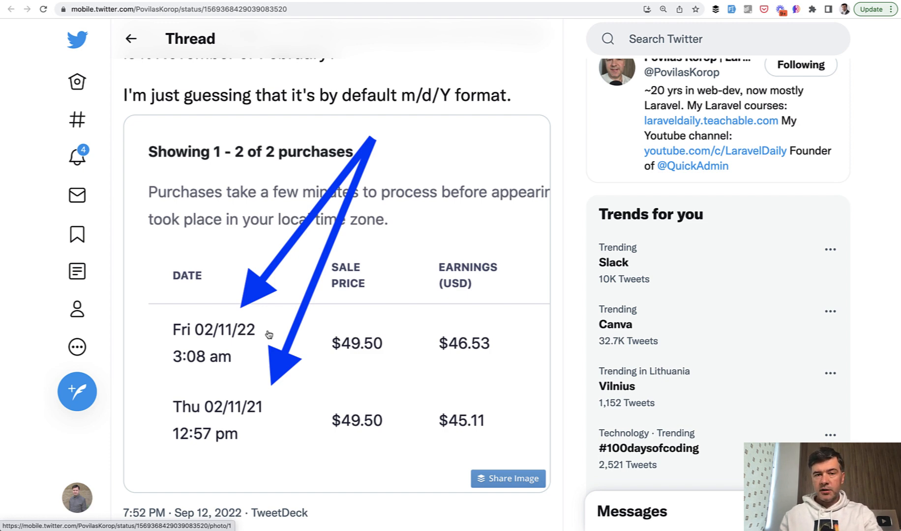
pyautogui.moveTo(171, 385)
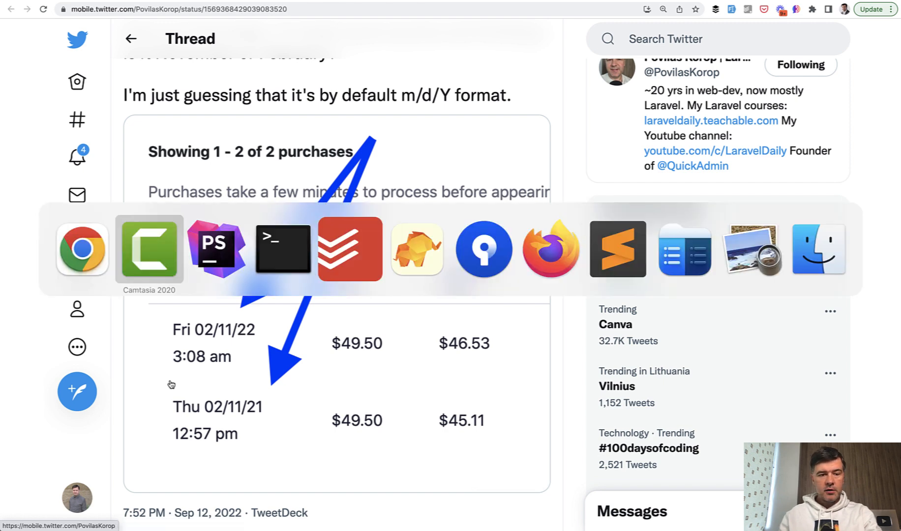
pyautogui.click(215, 250)
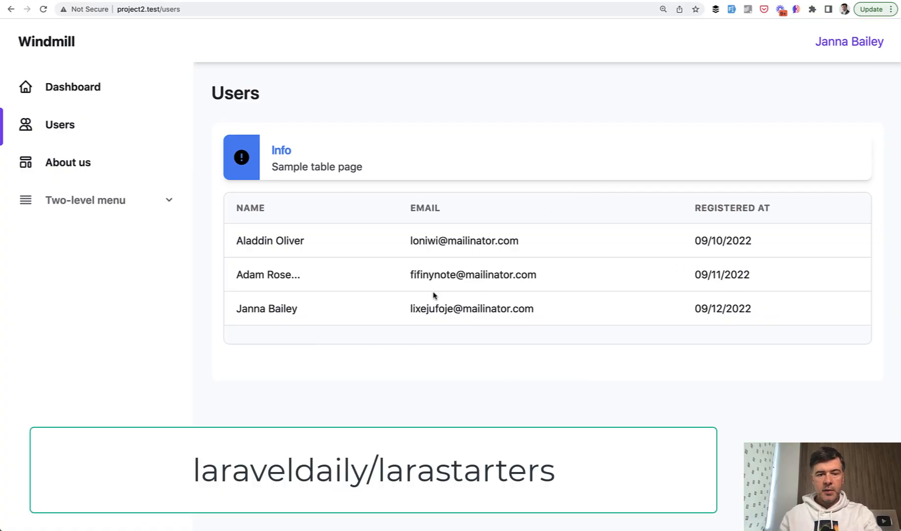
pyautogui.moveTo(807, 336)
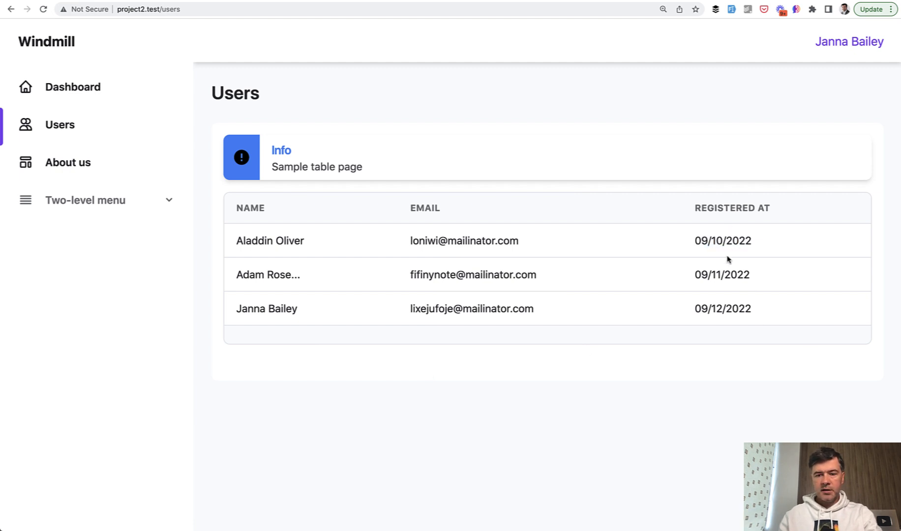
pyautogui.moveTo(721, 256)
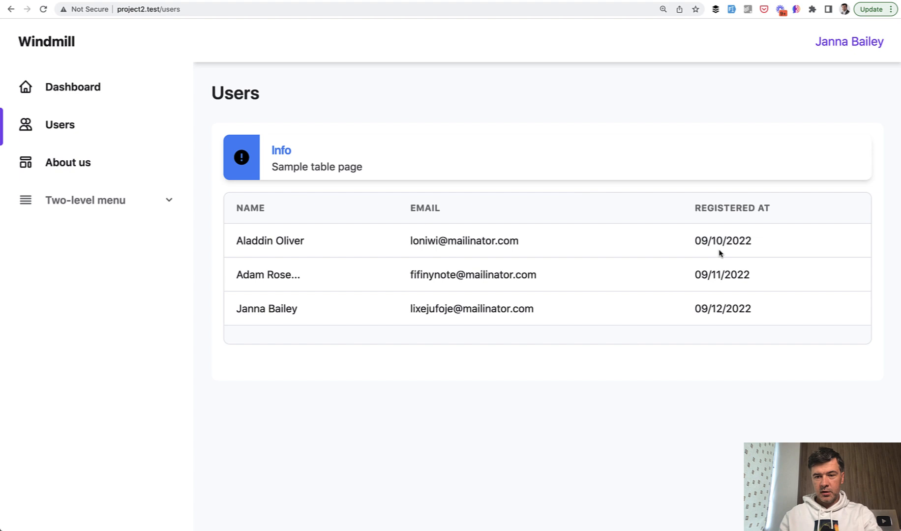
pyautogui.doubleClick(700, 241)
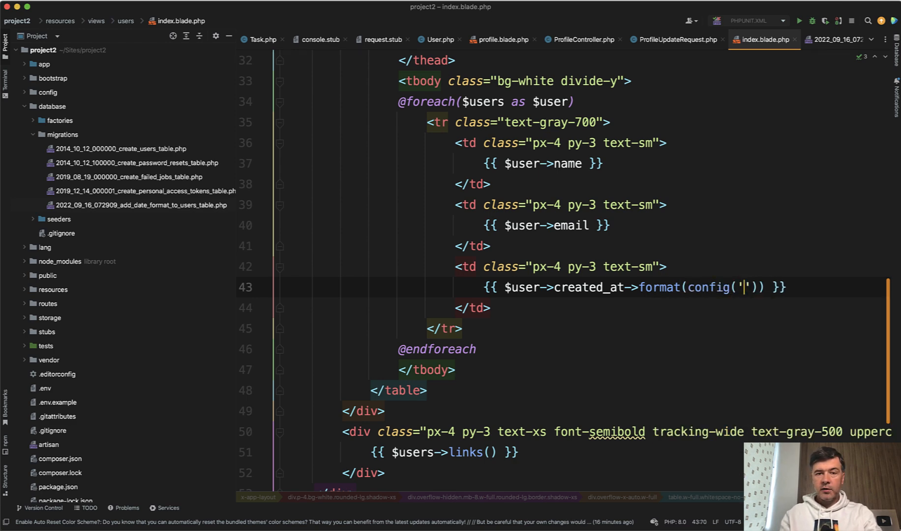
# - Format created_at in index.blade.php with config('app.date_format')
pyautogui.write('app')
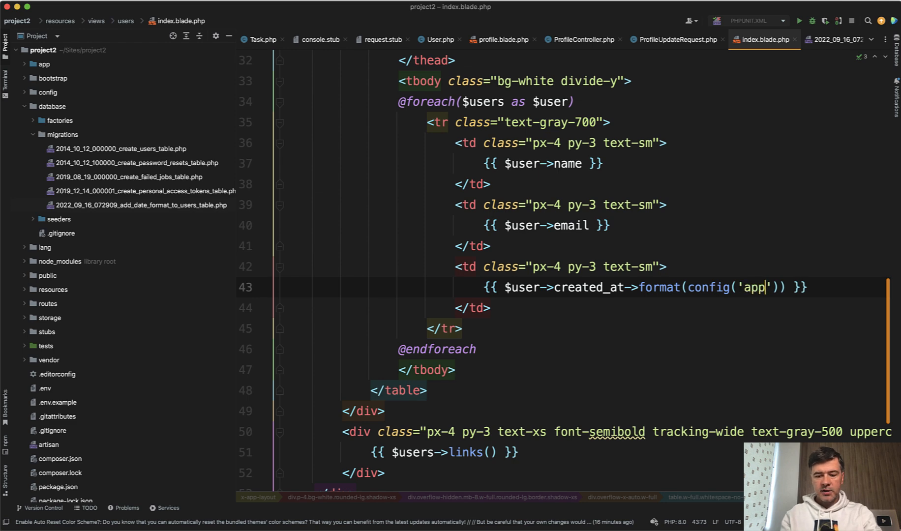
pyautogui.write('.date_format')
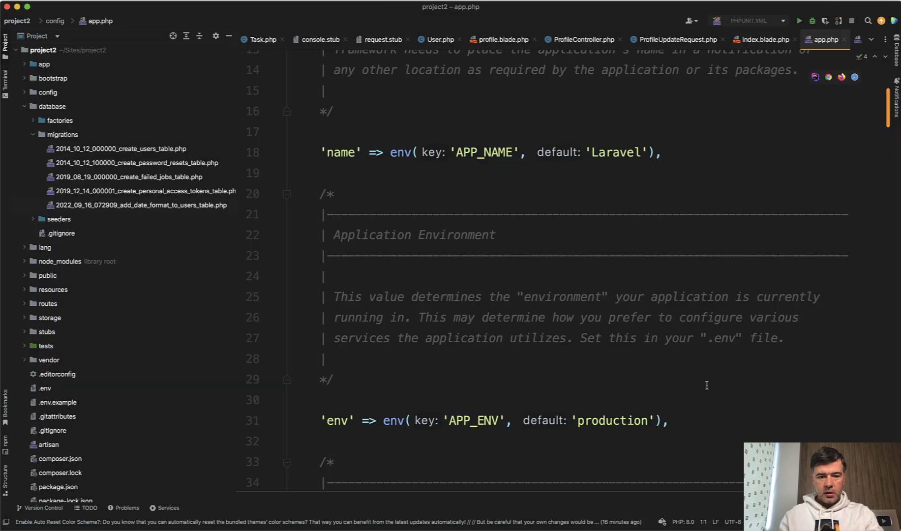
# - Add 'date_format' => 'm/d/Y' at the end of config/app.php
pyautogui.scroll(-3)
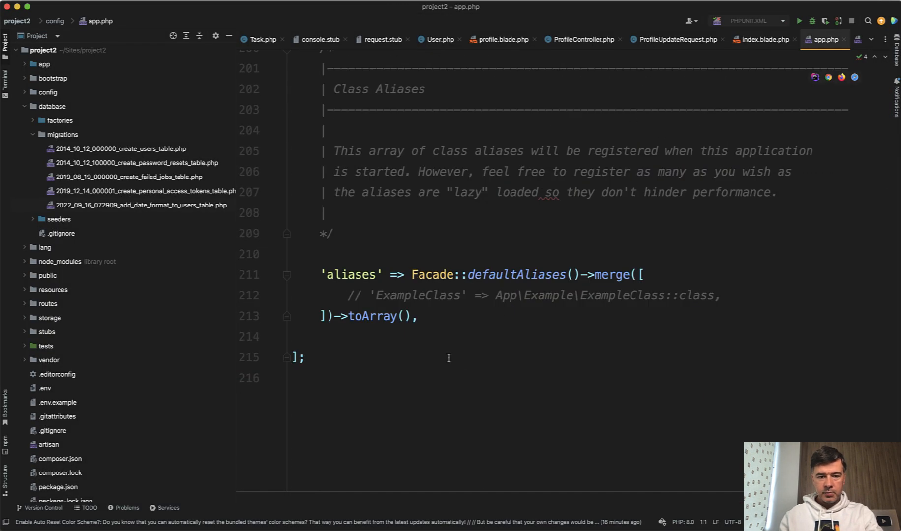
pyautogui.write("'date_format'")
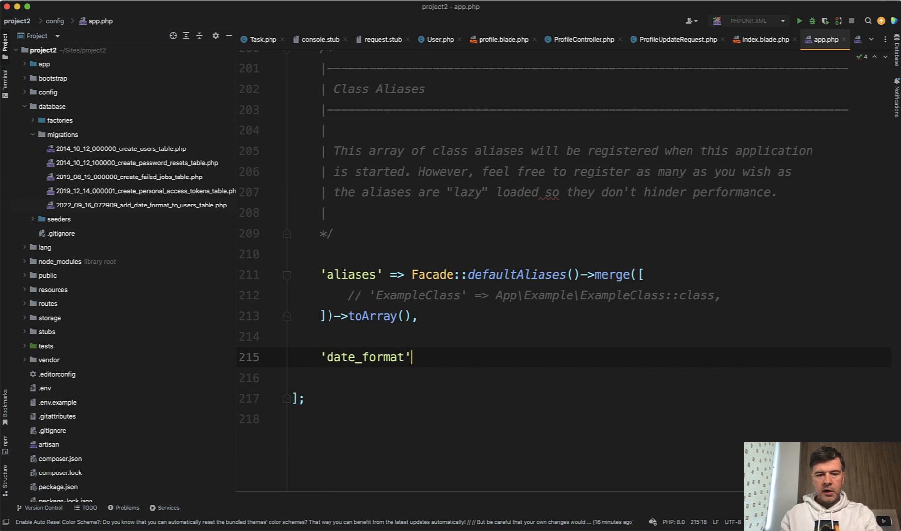
pyautogui.write("=> 'm/d/Y',")
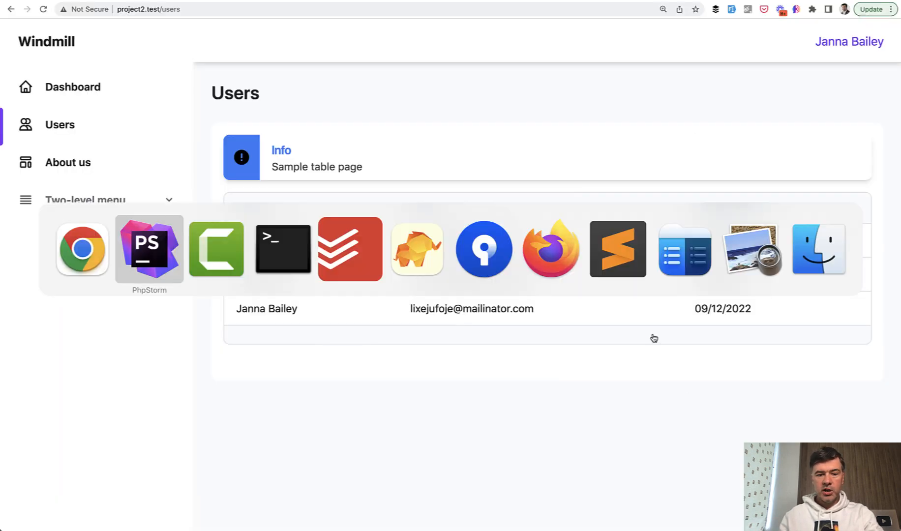
# - Bring up the Terminal showing the add_date_format_to_users_table migration has run
pyautogui.click(150, 250)
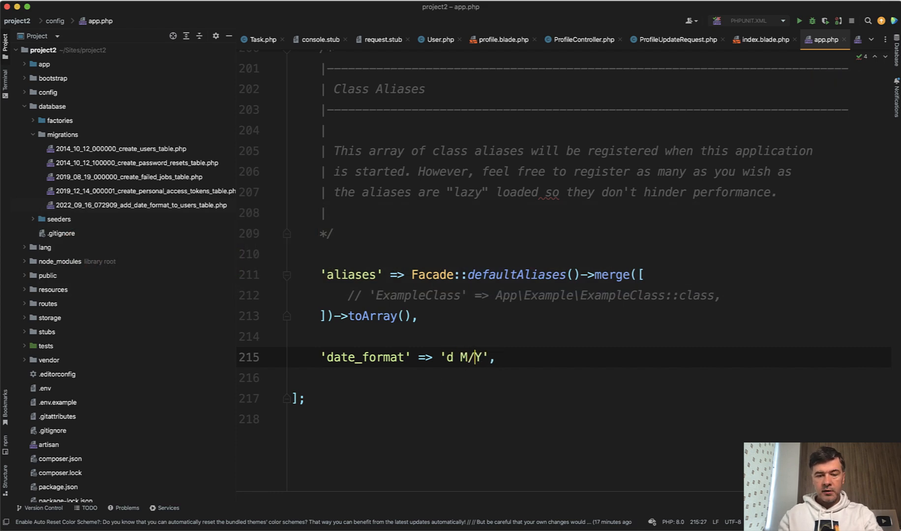
pyautogui.press('Backspace')
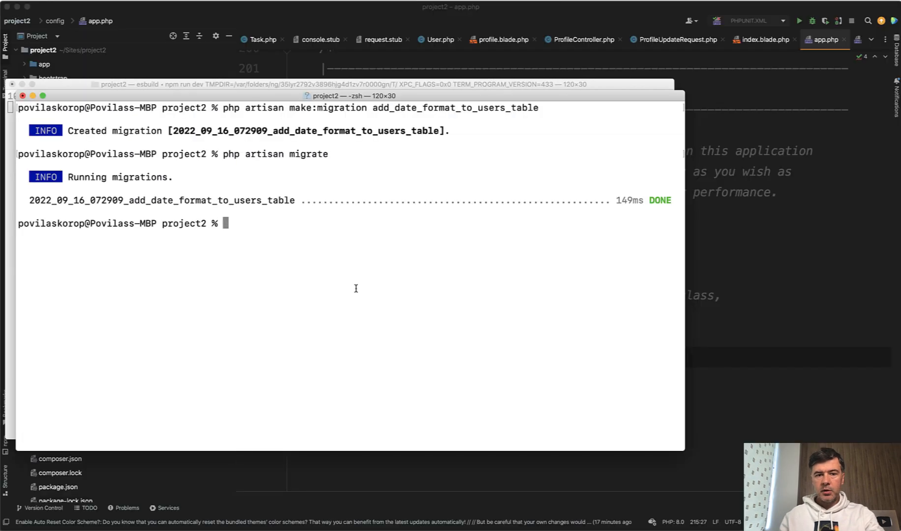
pyautogui.moveTo(378, 287)
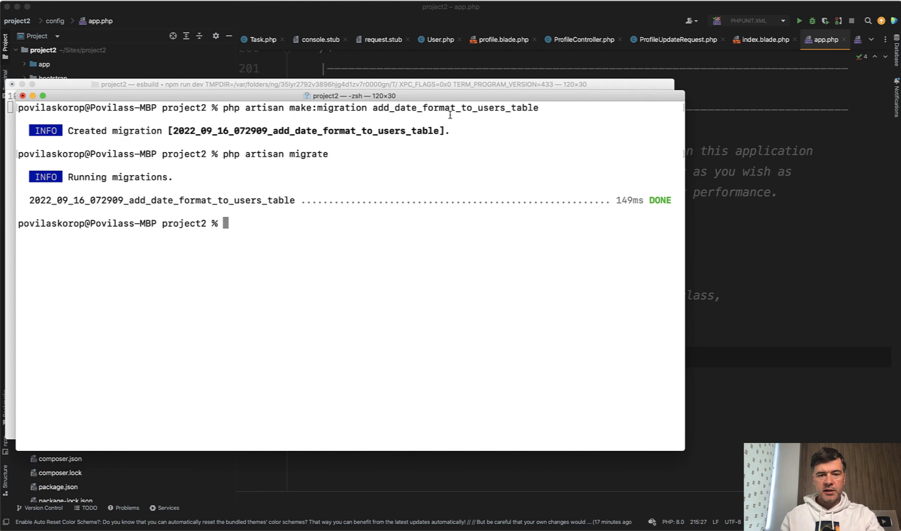
# - Return from the Terminal to config/app.php with its date_format setting
pyautogui.press('Cmd+Tab')
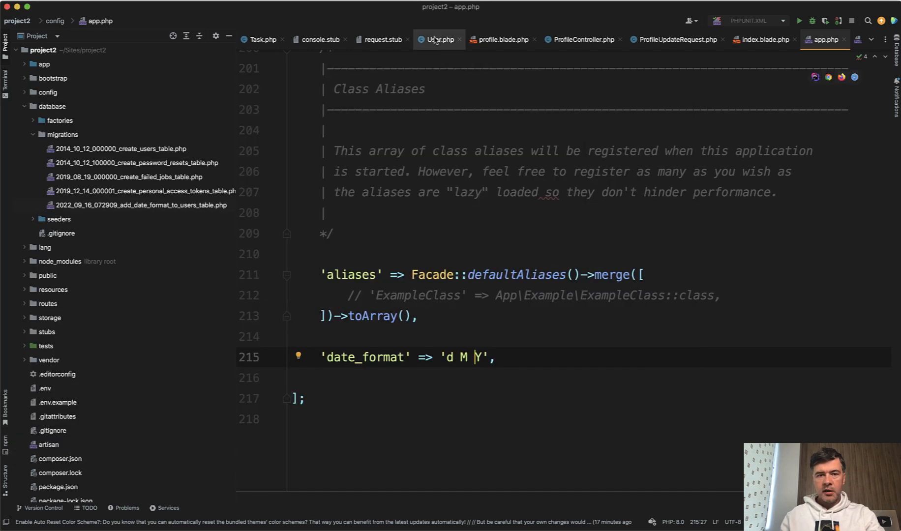
# - Review the date_format migration, then scroll profile.blade.php to the date_format input
pyautogui.click(442, 39)
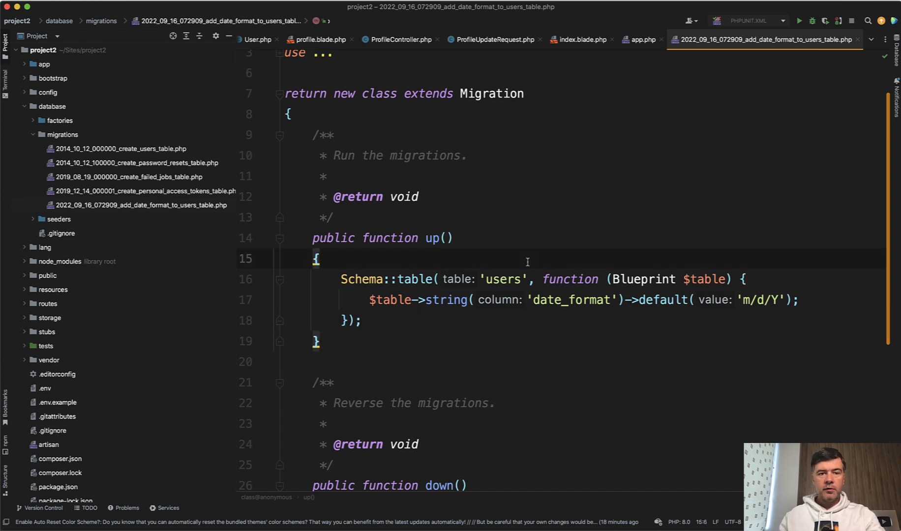
pyautogui.click(320, 39)
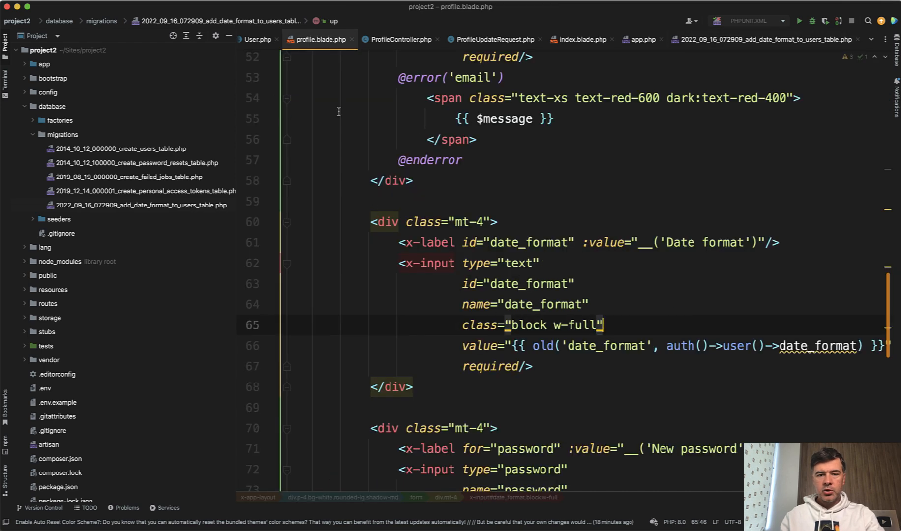
pyautogui.scroll(-3)
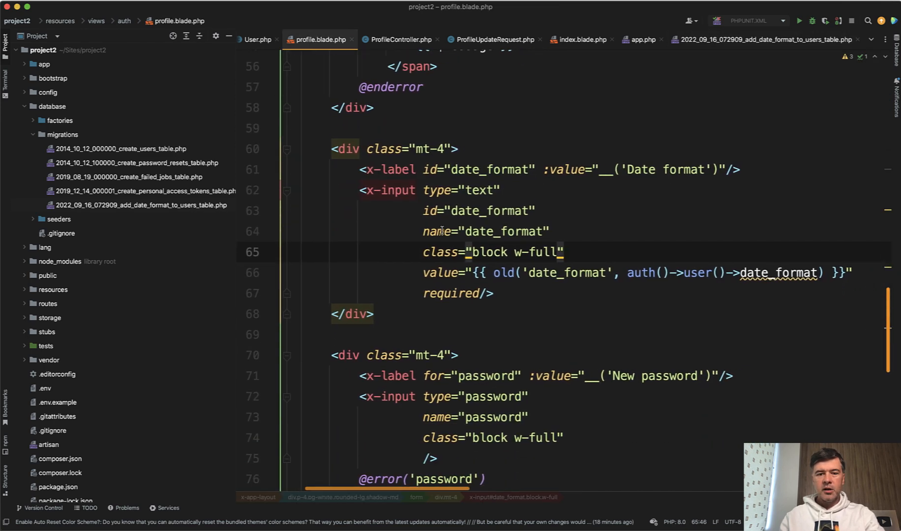
pyautogui.scroll(-3)
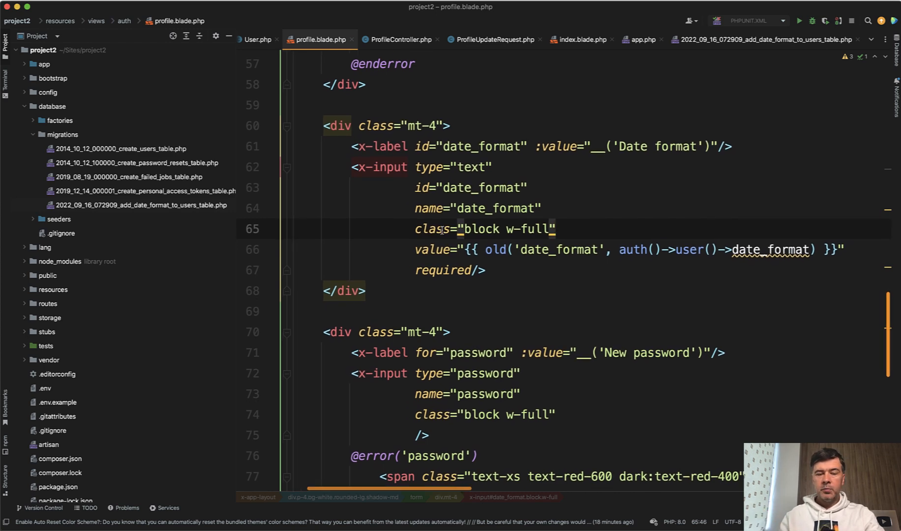
pyautogui.scroll(-3)
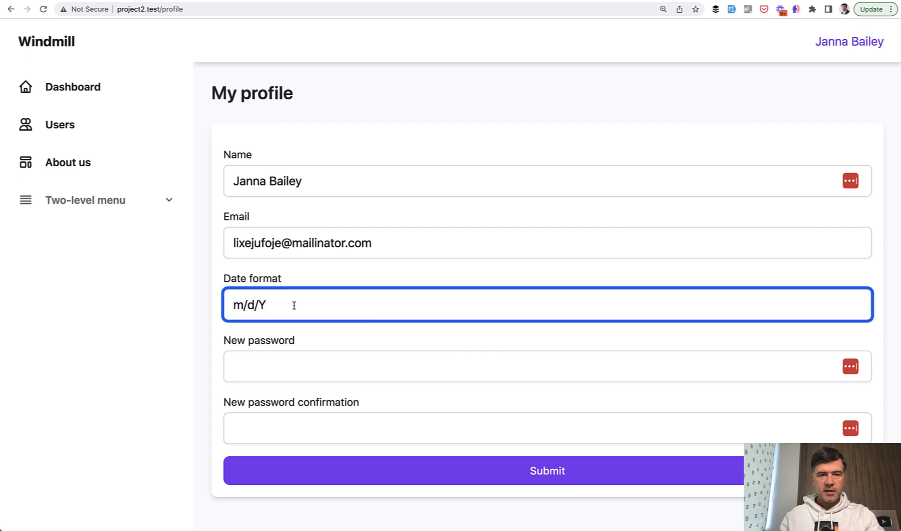
# - Replace the profile's m/d/Y date format with the Y-m-d suggestion
pyautogui.doubleClick(249, 305)
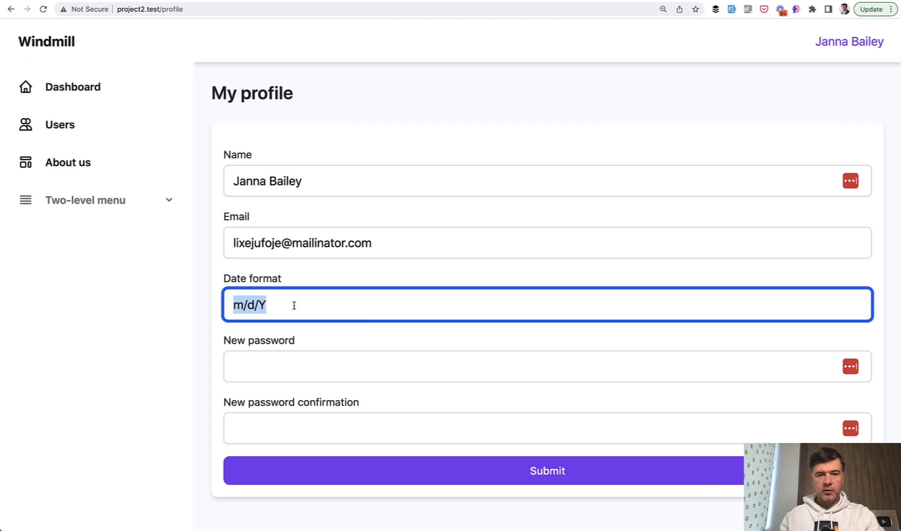
pyautogui.write('Y-m-')
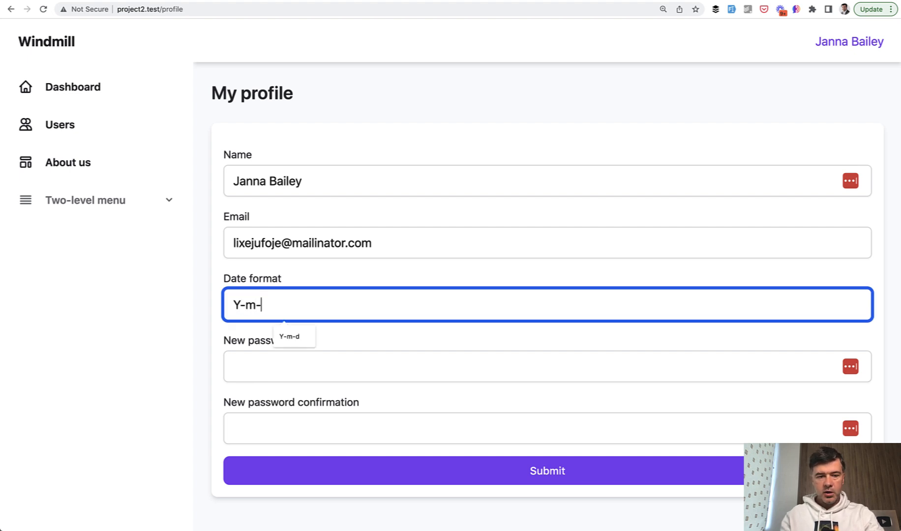
pyautogui.click(548, 484)
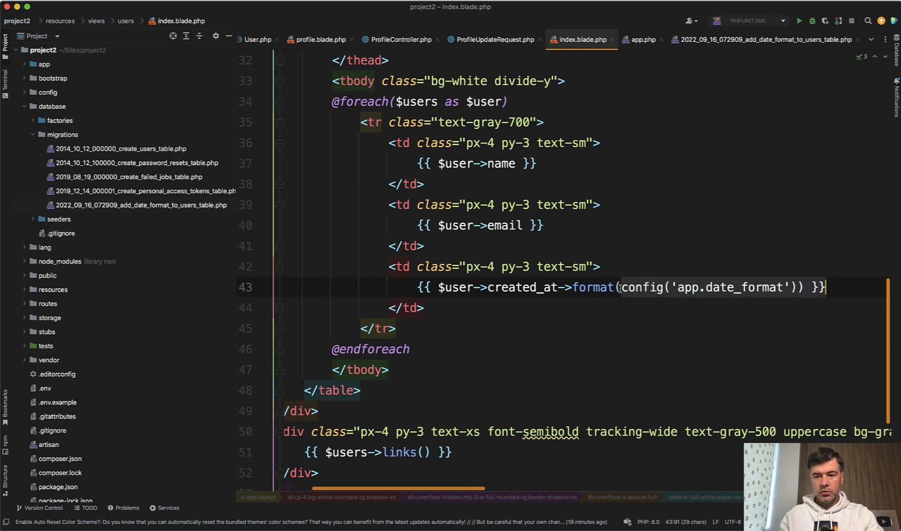
# - Format created_at with auth()->user()->date_format instead of the config value
pyautogui.write('auth()->')
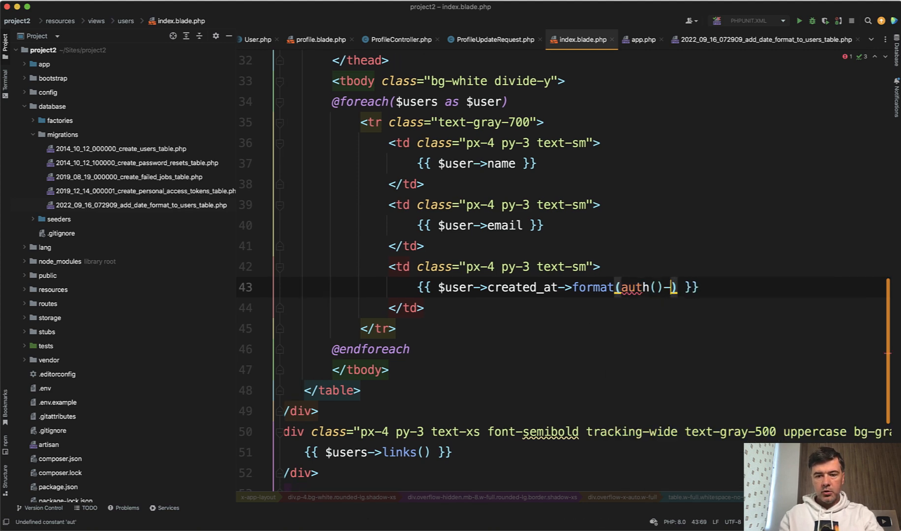
pyautogui.write('user()->date_')
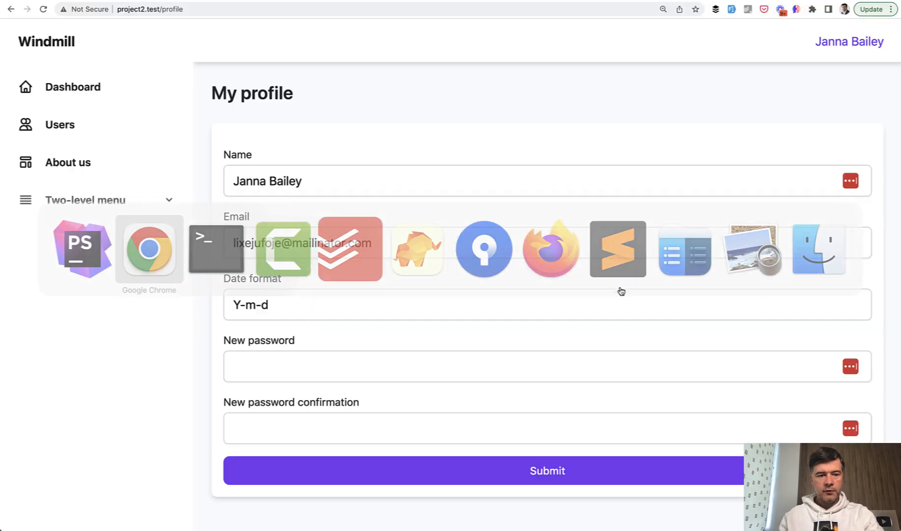
# - Save the Y-m-d profile format, check the users table, then go to quickadminpanel.com
pyautogui.click(59, 125)
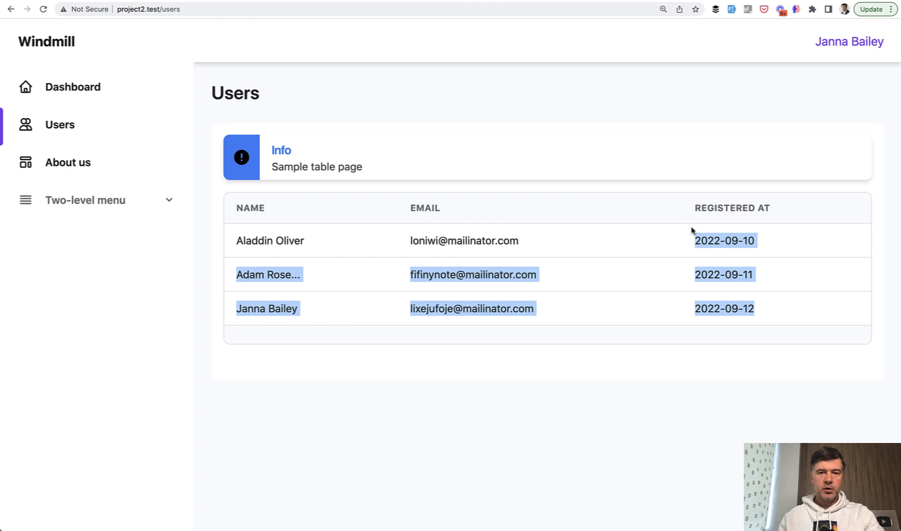
pyautogui.moveTo(154, 317)
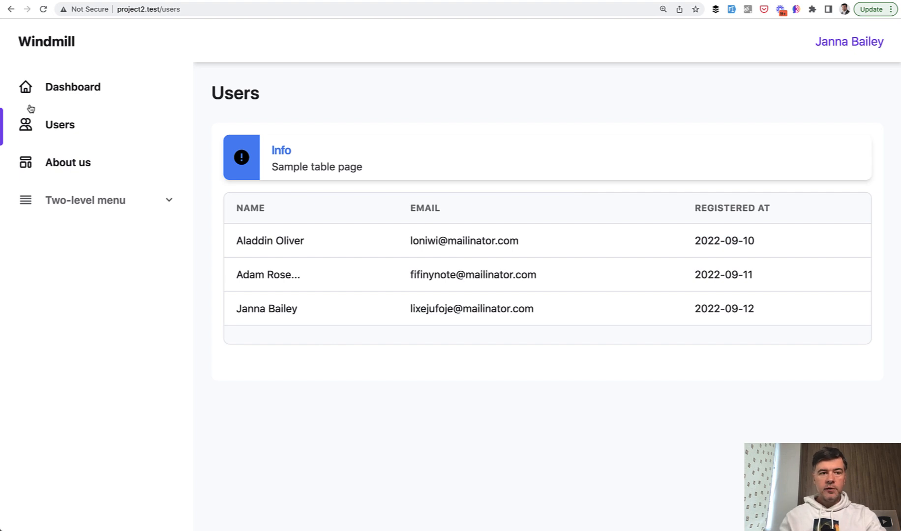
pyautogui.moveTo(371, 248)
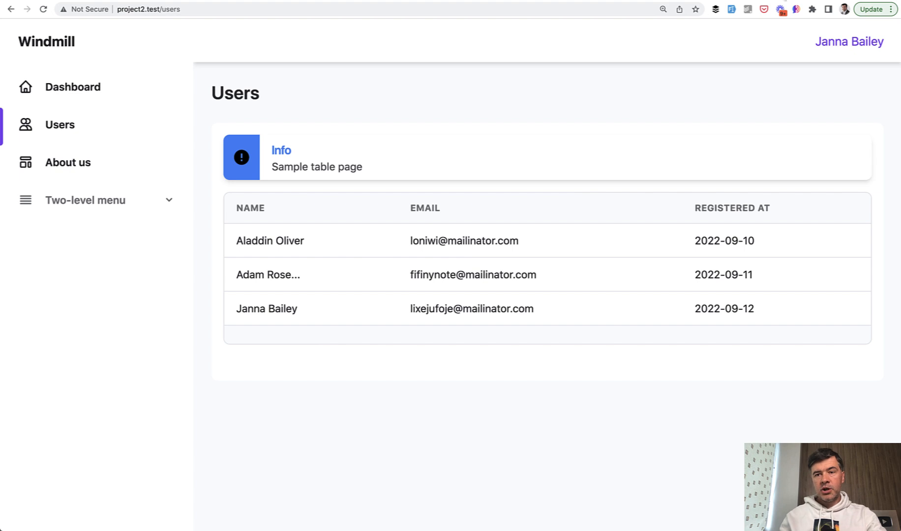
pyautogui.write('quickadminpanel.com')
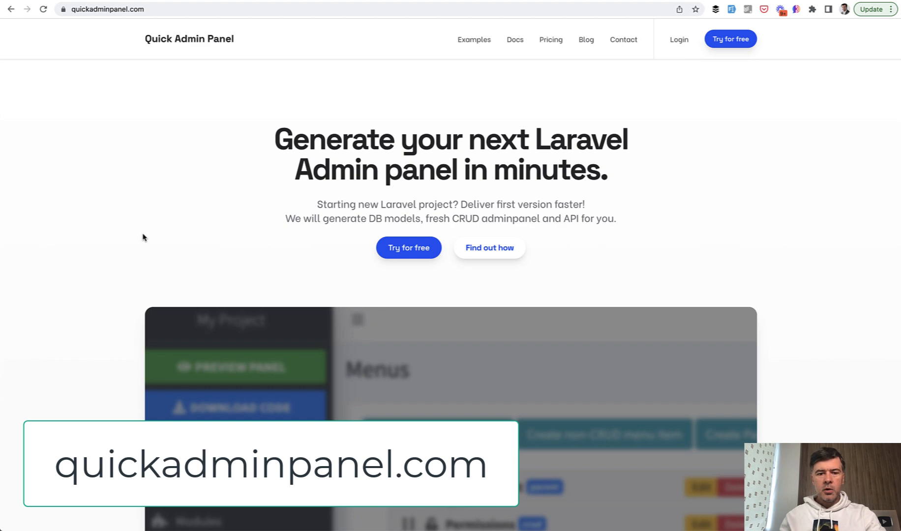
# - Scroll down the Quick Admin Panel homepage about generating Laravel admin panels
pyautogui.scroll(-3)
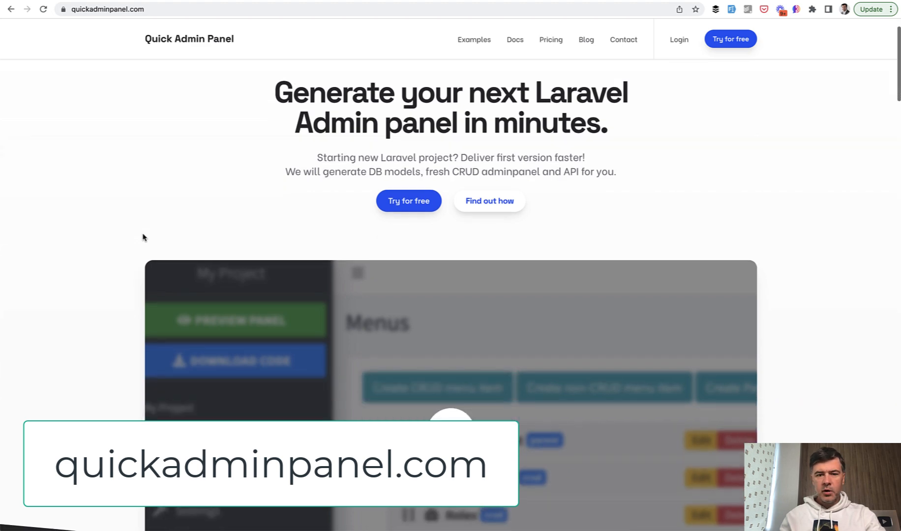